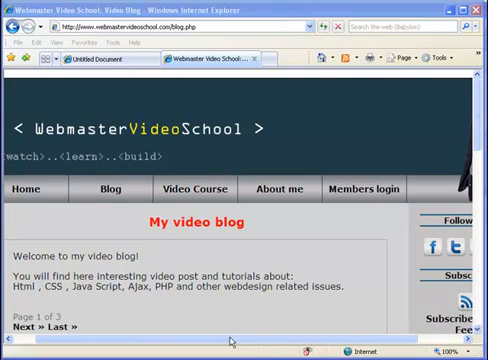
Hide the magnifier layer and load the box layer's inner area as a selection
{"action": "scroll", "scroll_direction": "right", "scroll_amount": 3}
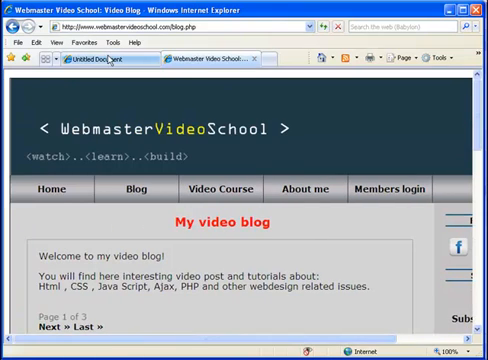
{"action": "left_click", "coordinate": [100, 58]}
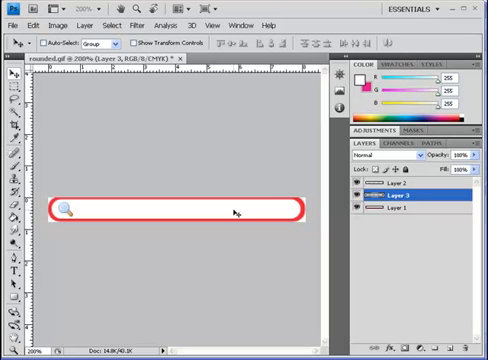
{"action": "mouse_move", "coordinate": [64, 204]}
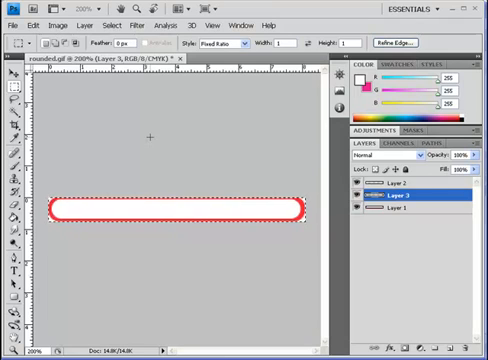
{"action": "left_click", "coordinate": [390, 212]}
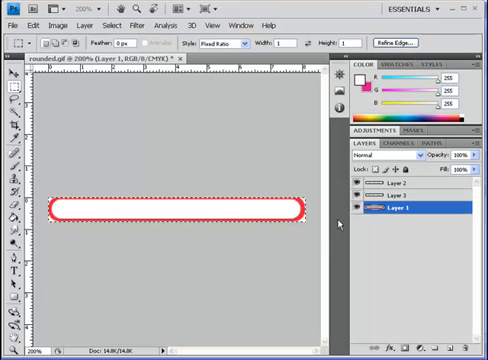
Clear the rounded box artwork and pick the Rectangular Marquee for the white strip
{"action": "key", "text": "Delete"}
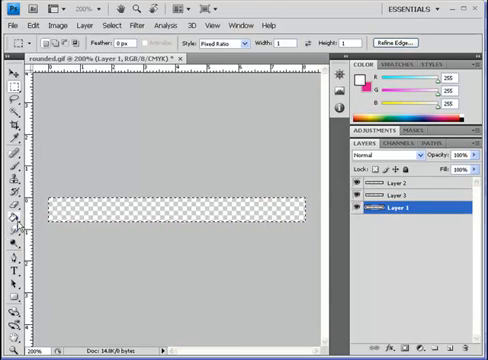
{"action": "left_click", "coordinate": [8, 214]}
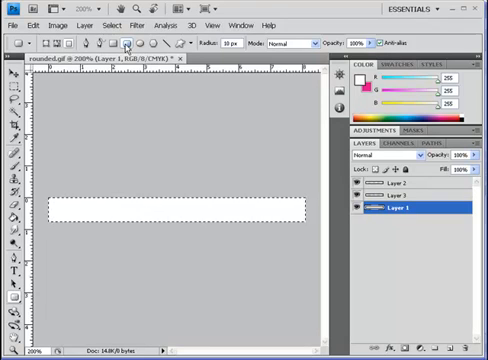
{"action": "mouse_move", "coordinate": [122, 44]}
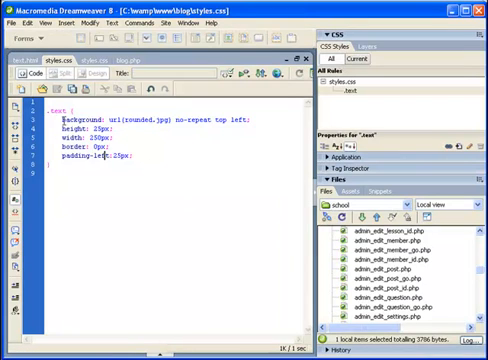
In test.html's code, give the input tag the rounded search background class
{"action": "left_click", "coordinate": [18, 56]}
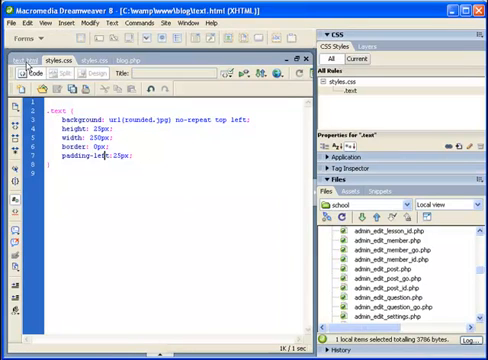
{"action": "left_click", "coordinate": [26, 60]}
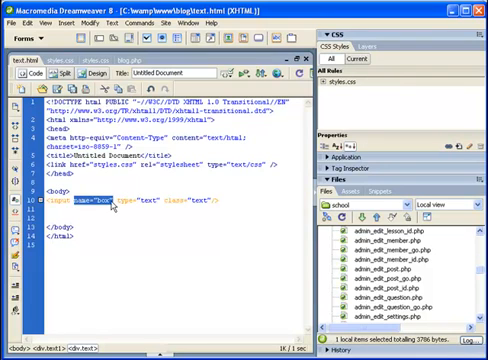
{"action": "double_click", "coordinate": [98, 200]}
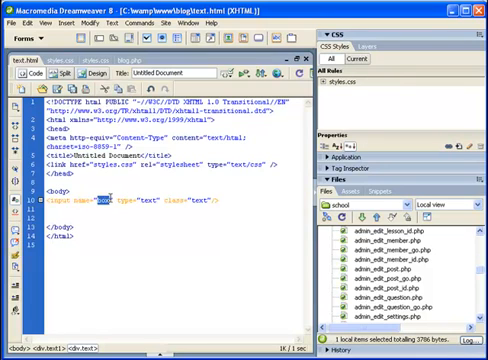
{"action": "double_click", "coordinate": [150, 200]}
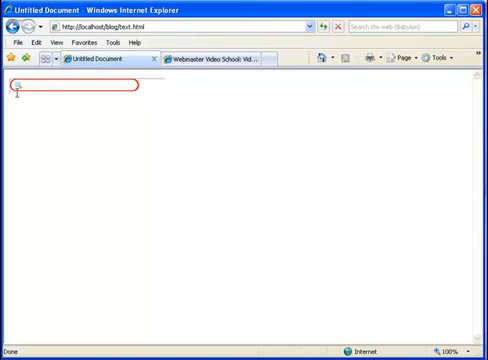
{"action": "mouse_move", "coordinate": [24, 108]}
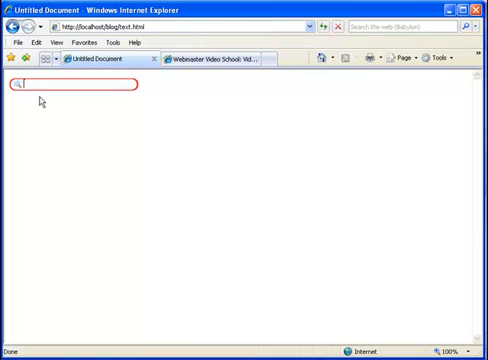
Enter 'ddsd' into the rounded search box in Internet Explorer to confirm it accepts text
{"action": "type", "text": "ddsd"}
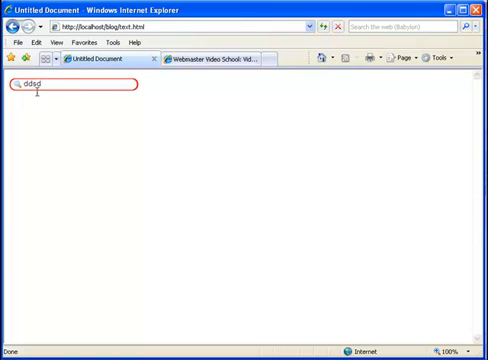